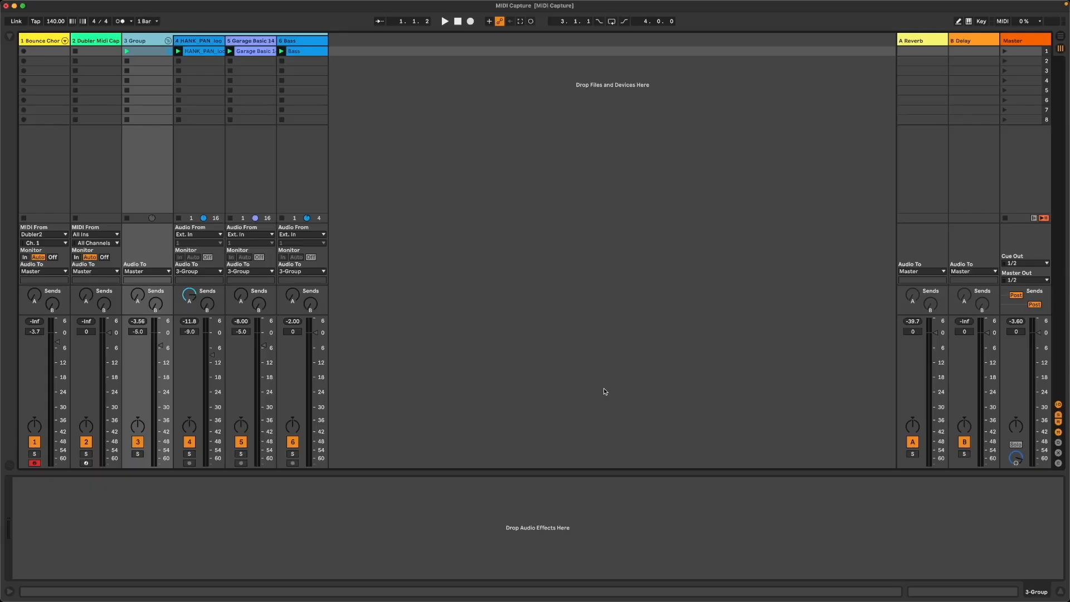
# Play the set briefly, then stop and show the Bounce Chords track's device chain
pyautogui.click(445, 20)
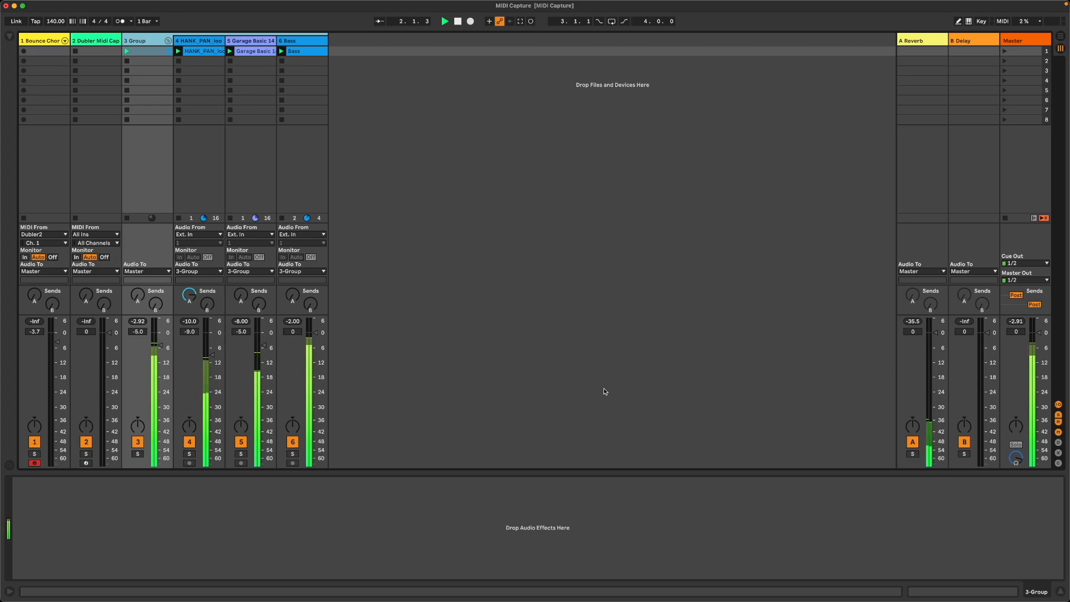
pyautogui.click(443, 21)
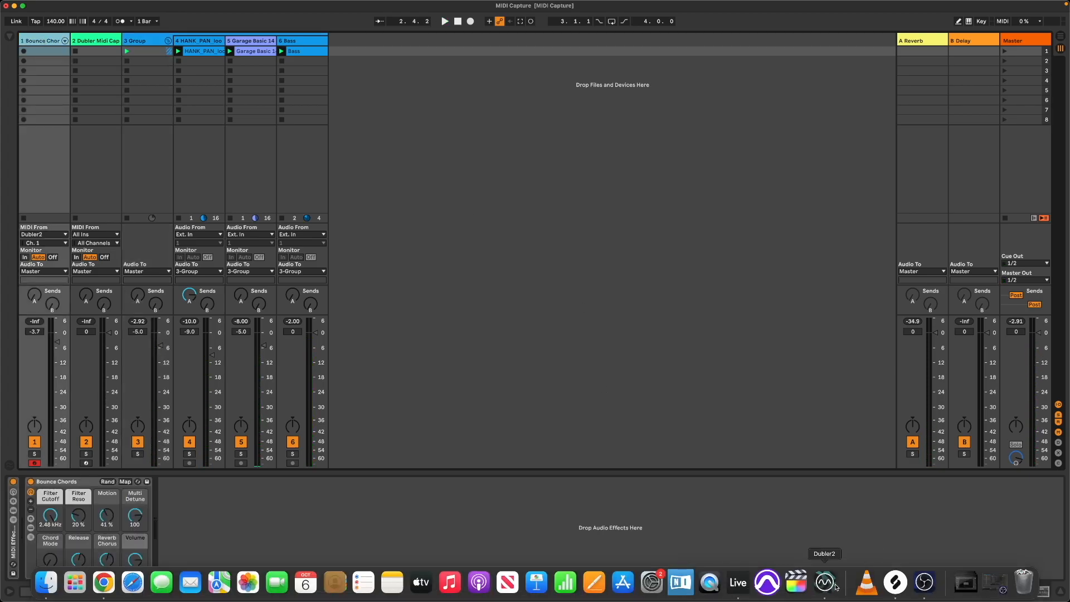
# Bring up the Dubler MIDI Capture window to record a sung melody
pyautogui.click(824, 582)
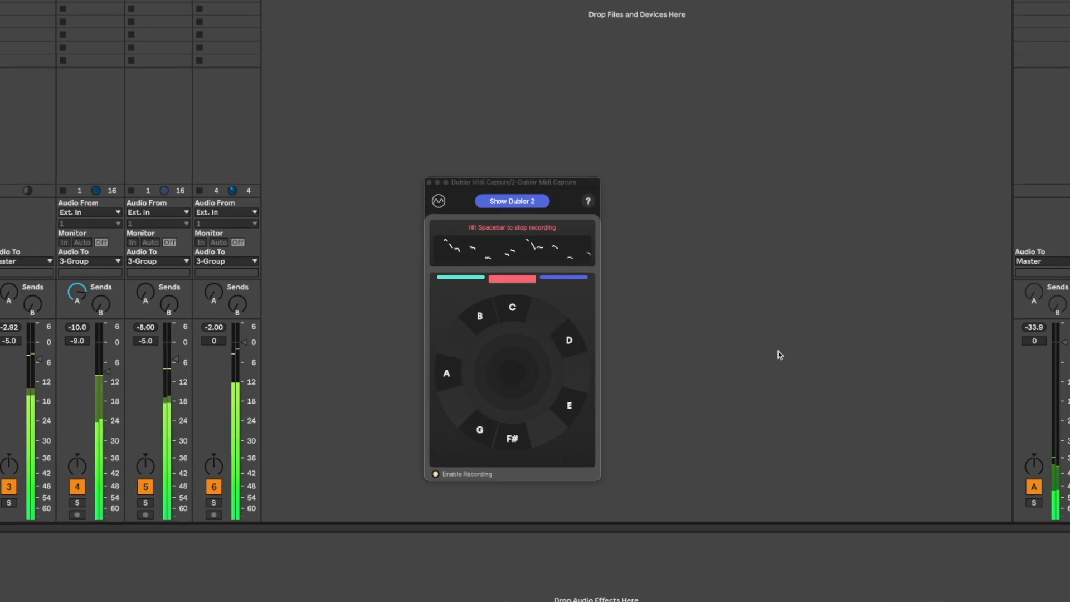
# Stop recording the sung melody with Spacebar, leaving the captured notes in the clean view
pyautogui.press('space')
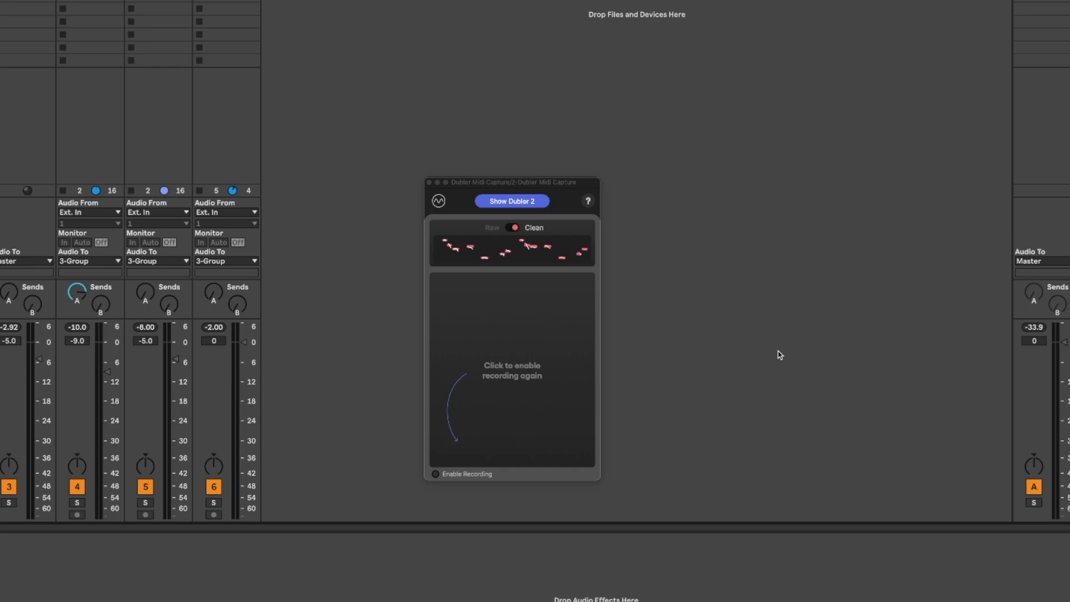
pyautogui.moveTo(686, 306)
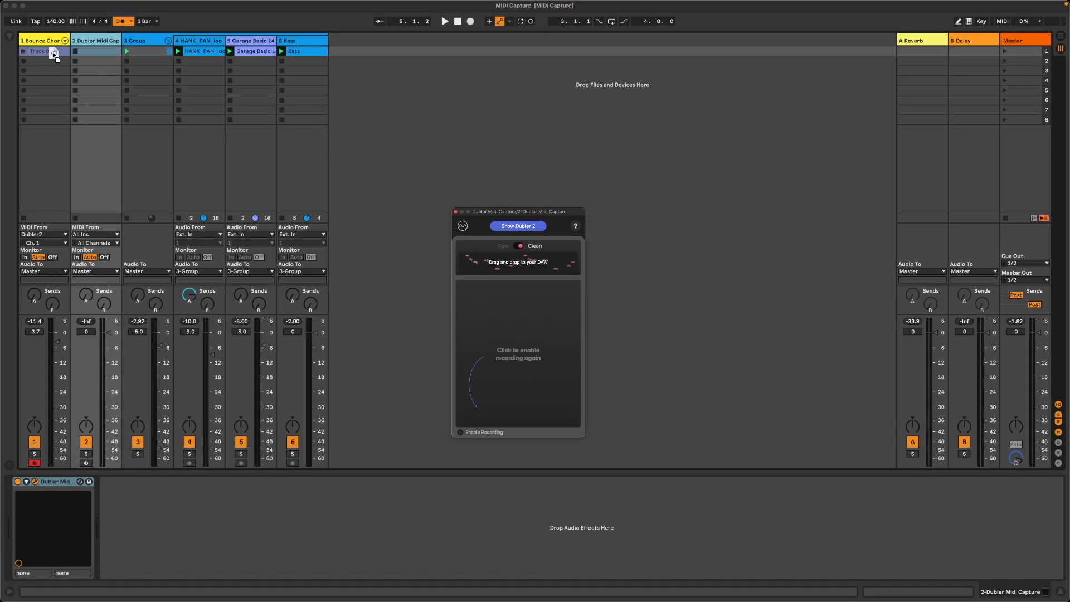
# Show the Track 0 clip's captured notes (A1 to B2) in the MIDI note editor
pyautogui.doubleClick(39, 50)
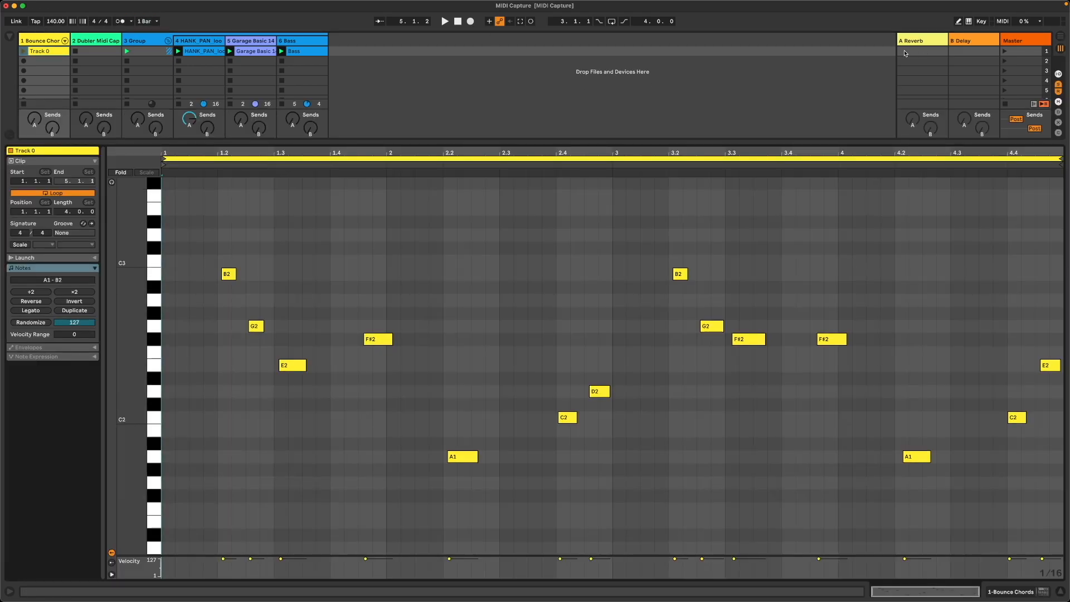
pyautogui.click(444, 21)
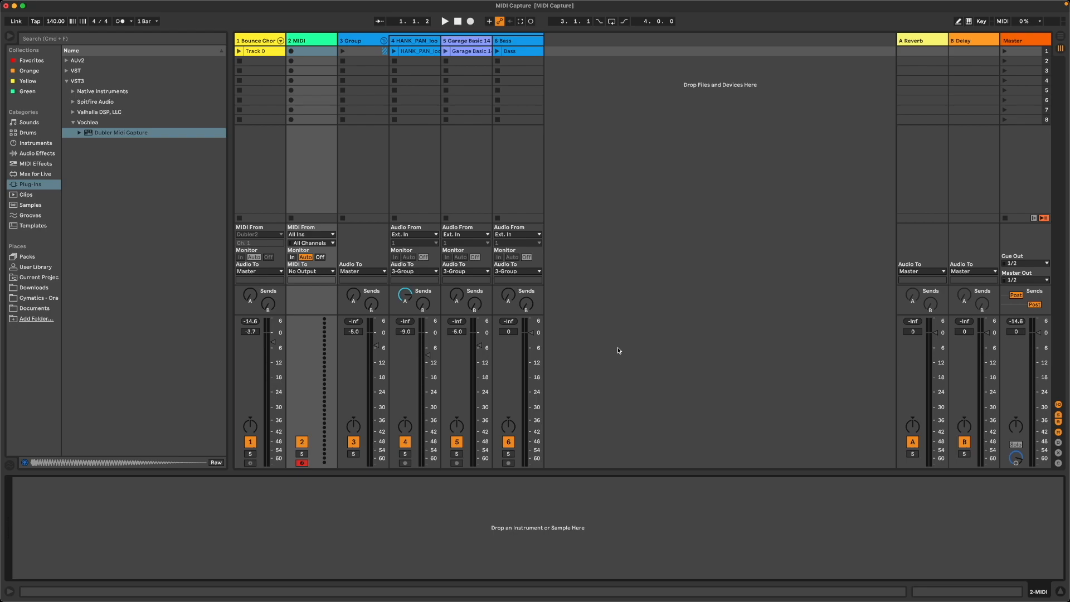
pyautogui.moveTo(284, 190)
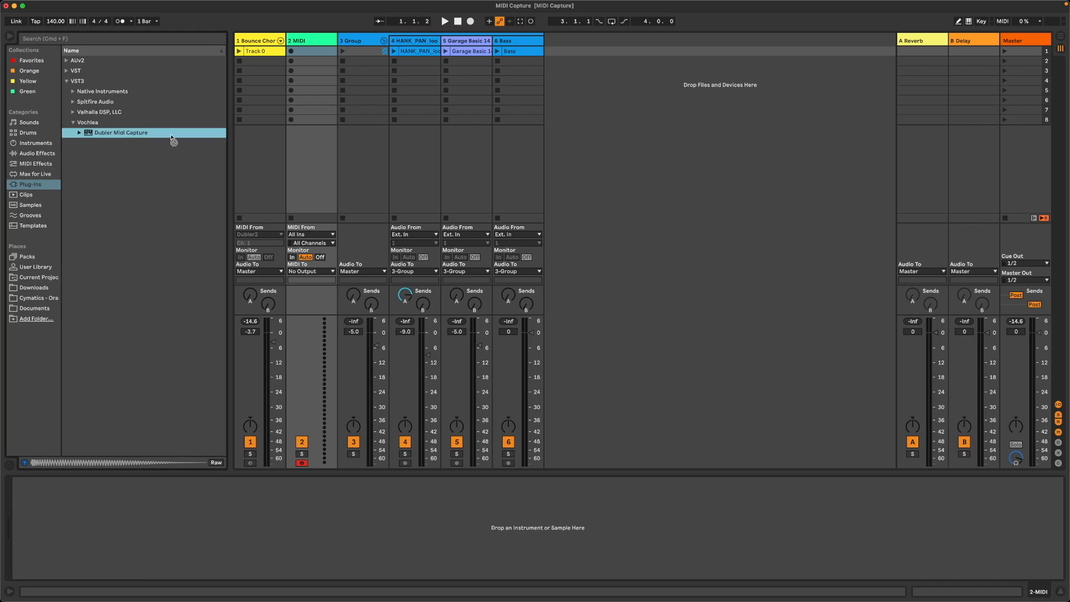
# Insert Dubler Midi Capture from the Vochlea VST3 folder onto the empty MIDI track
pyautogui.doubleClick(120, 132)
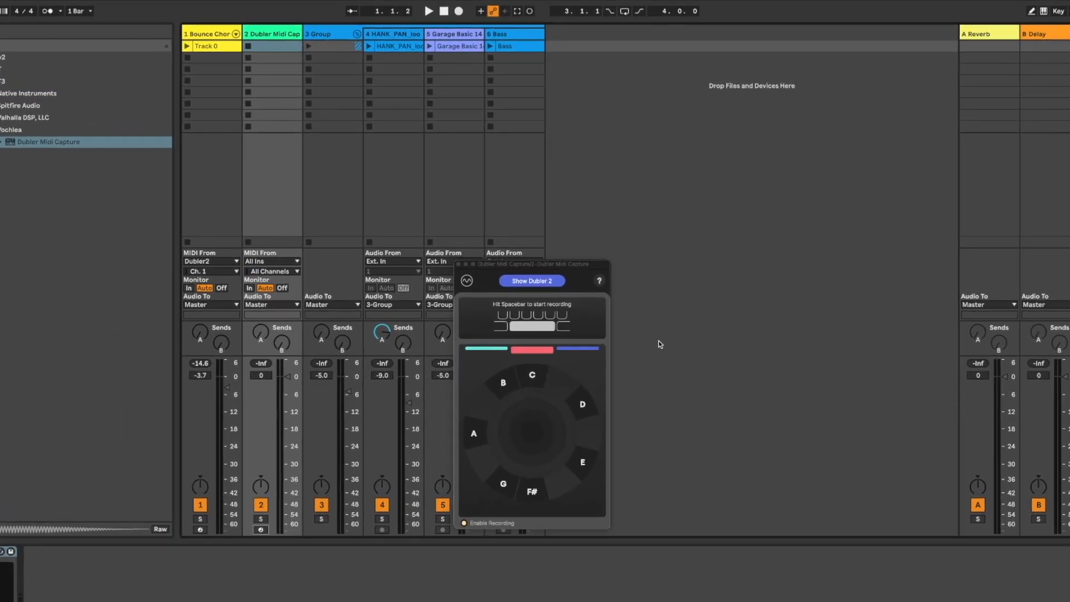
pyautogui.moveTo(212, 208)
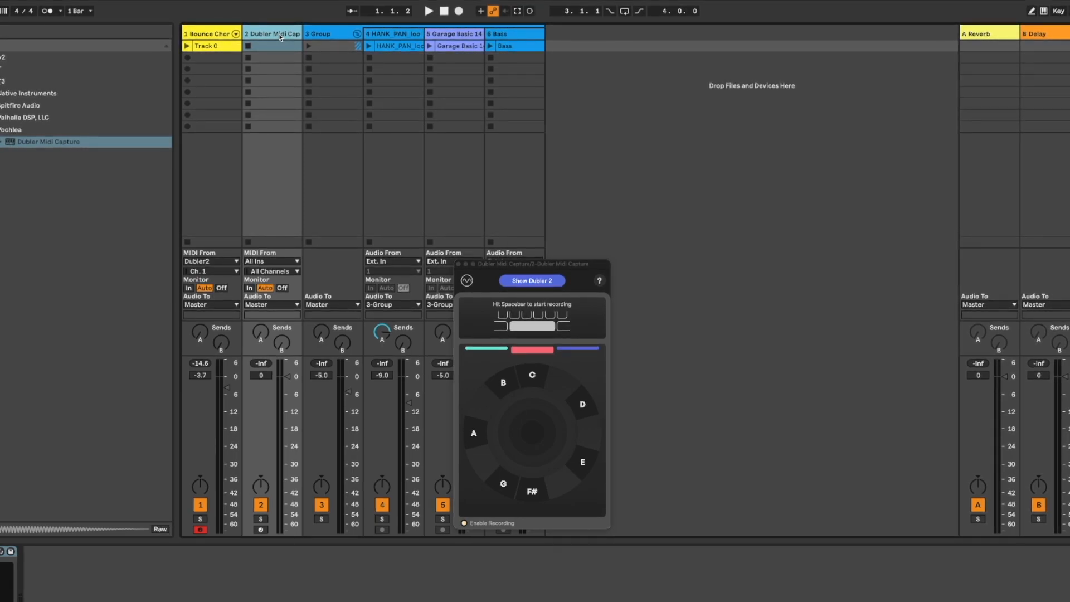
pyautogui.scroll(-3)
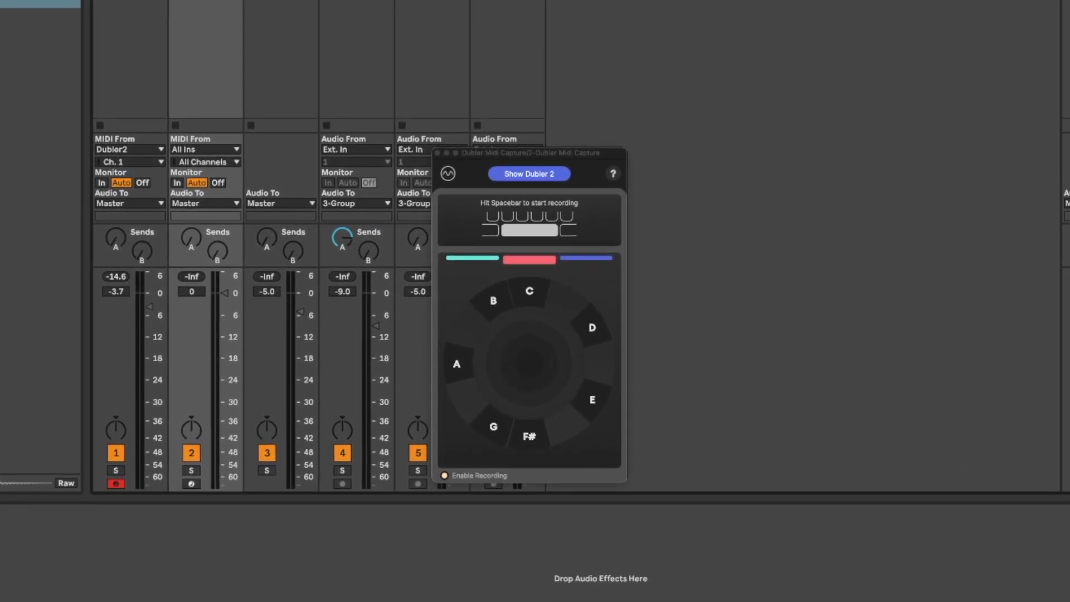
# Record a short four-note sung phrase, starting and stopping with Spacebar
pyautogui.press('space')
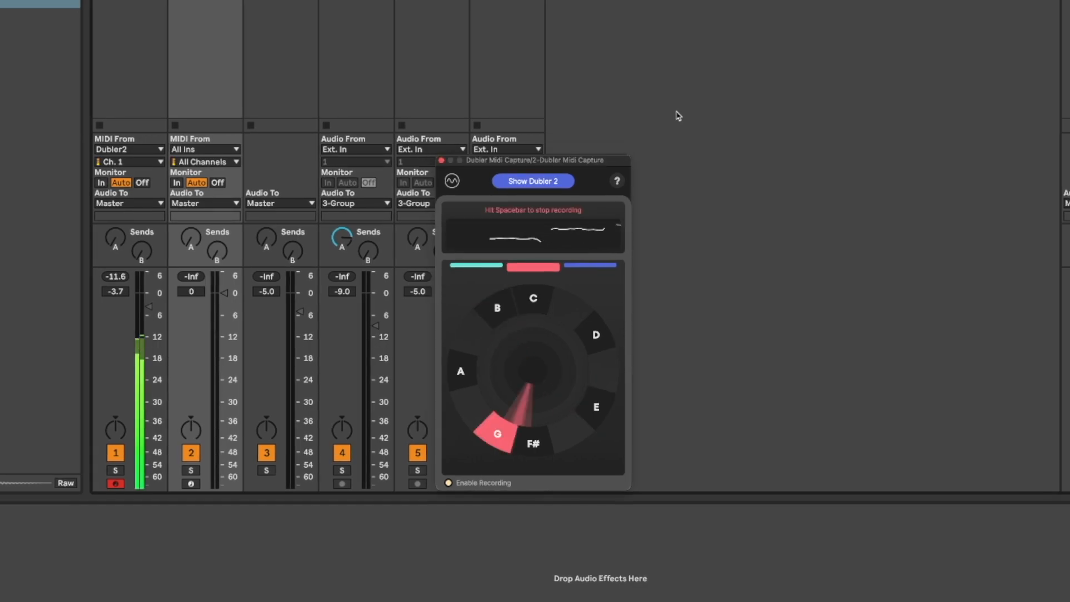
pyautogui.press('space')
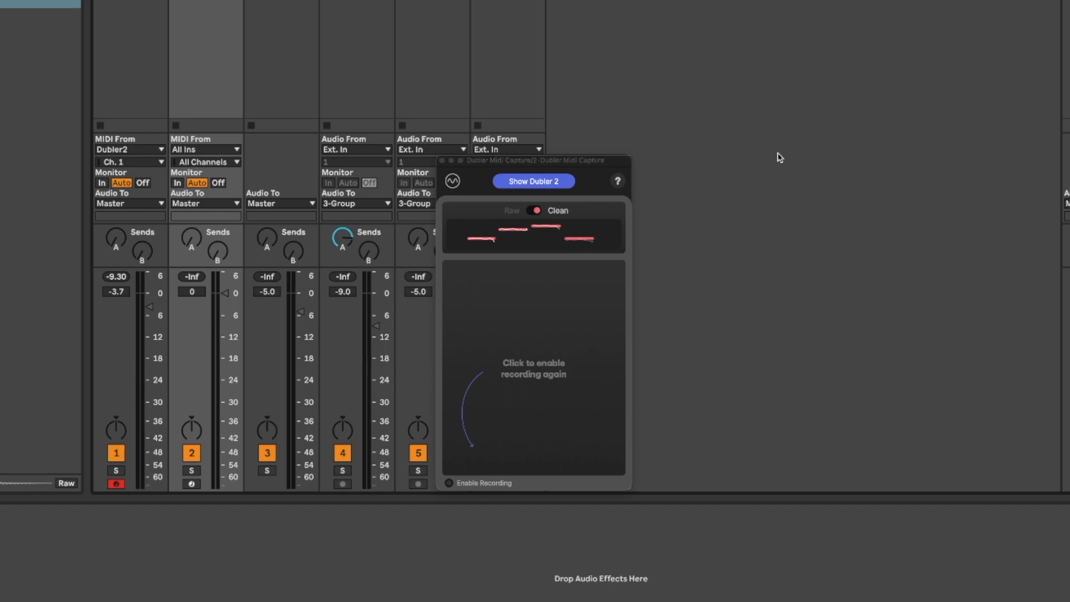
pyautogui.moveTo(689, 248)
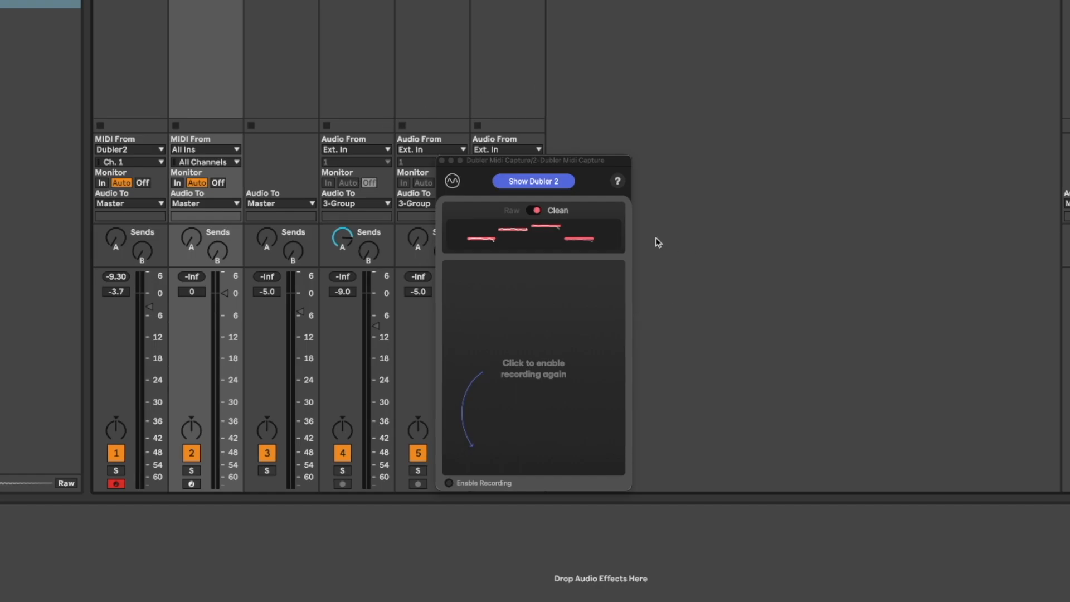
pyautogui.moveTo(583, 216)
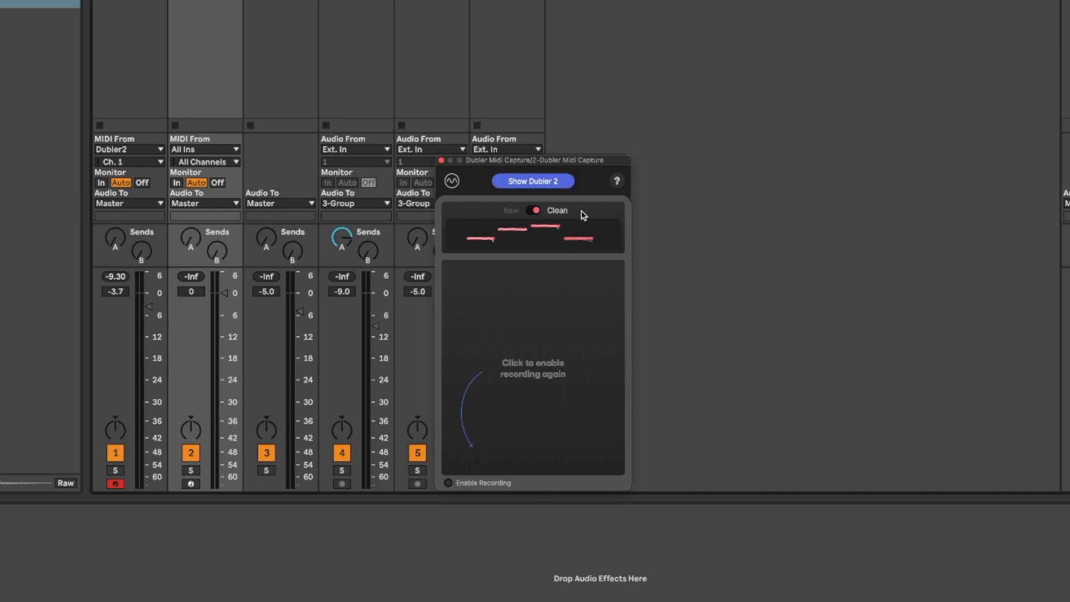
# View the raw pitch capture of the four-note take, then return to the cleaned notes
pyautogui.click(534, 210)
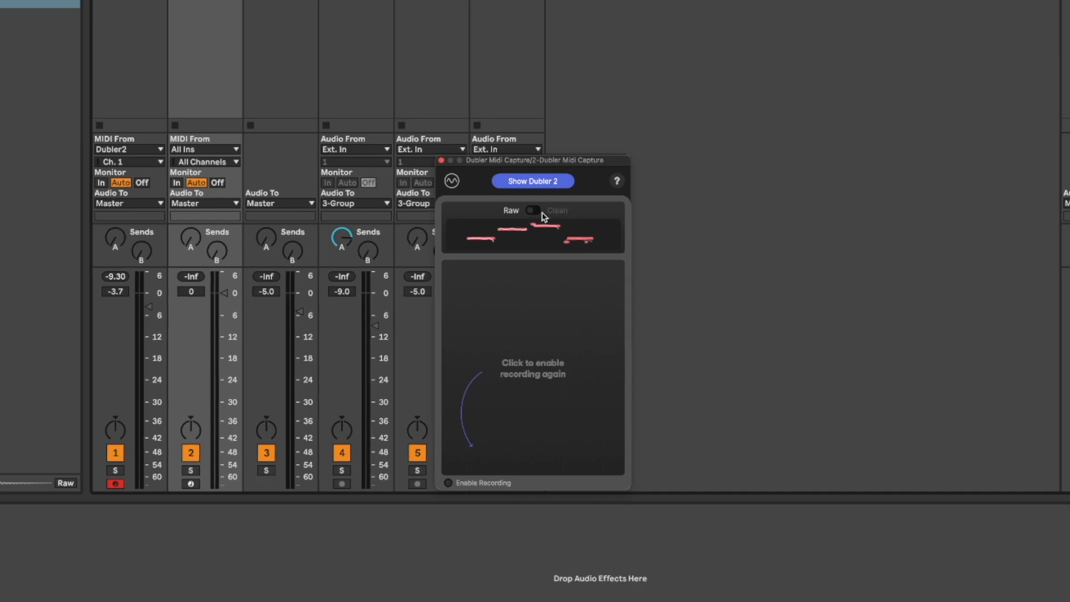
pyautogui.click(536, 211)
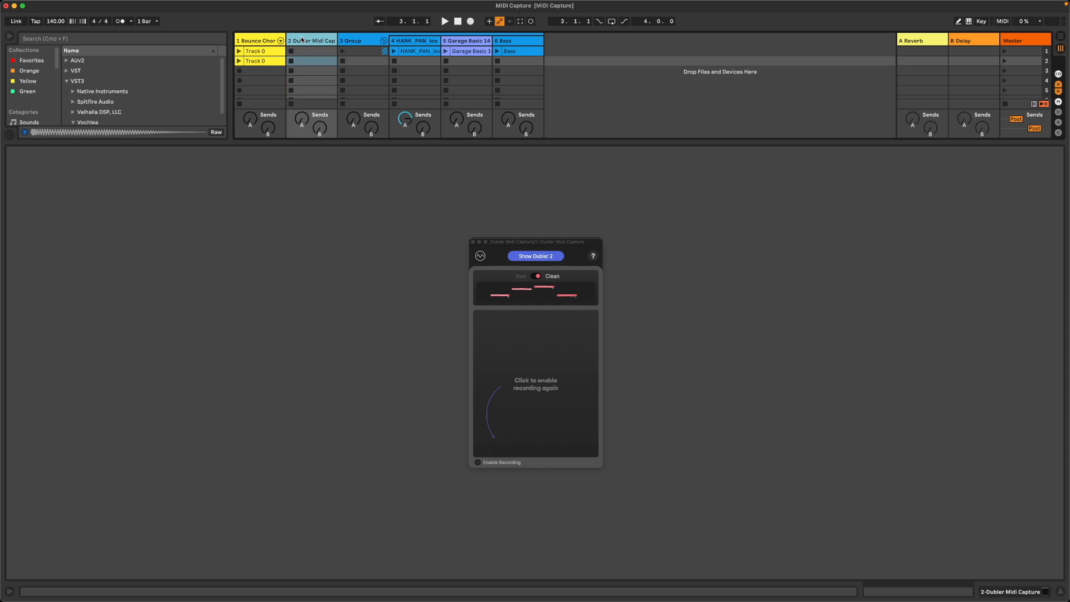
# Re-enable recording, capture another sung take, then view the Triggers and Chords modes marked coming soon
pyautogui.click(478, 462)
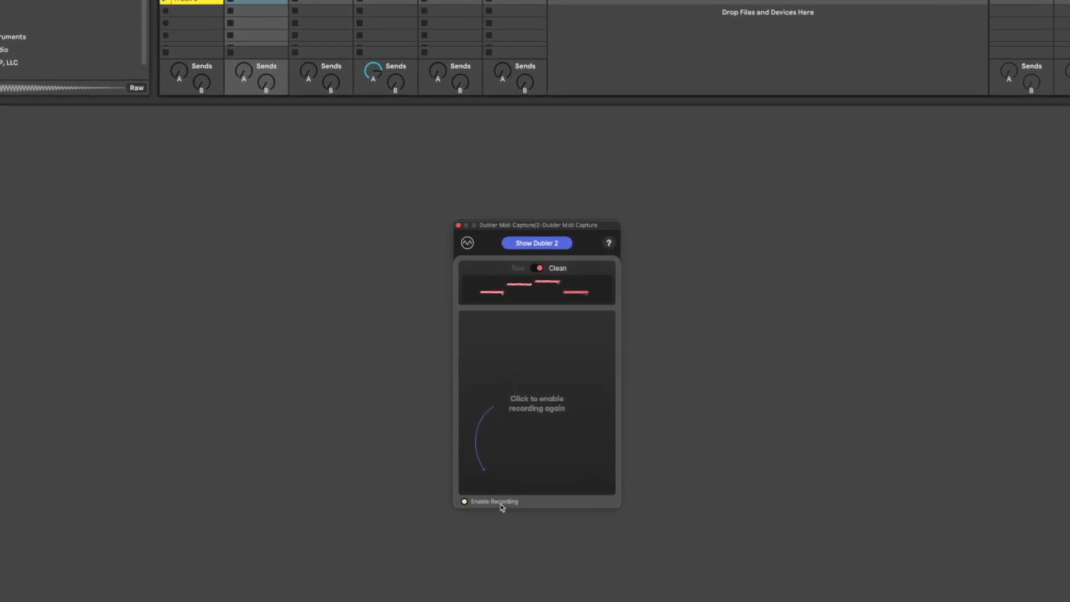
pyautogui.click(536, 402)
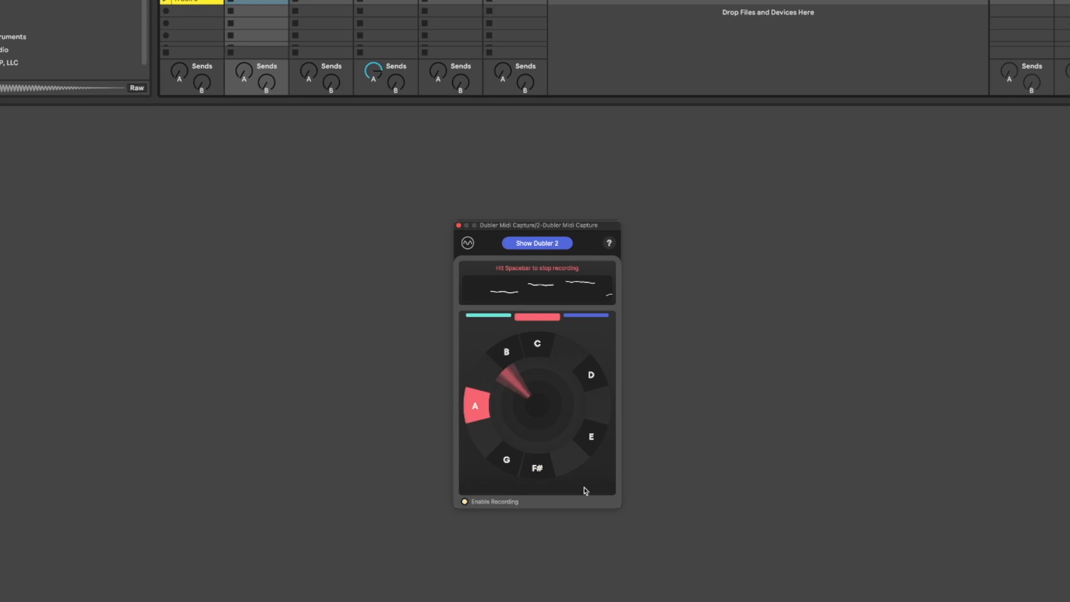
pyautogui.press('space')
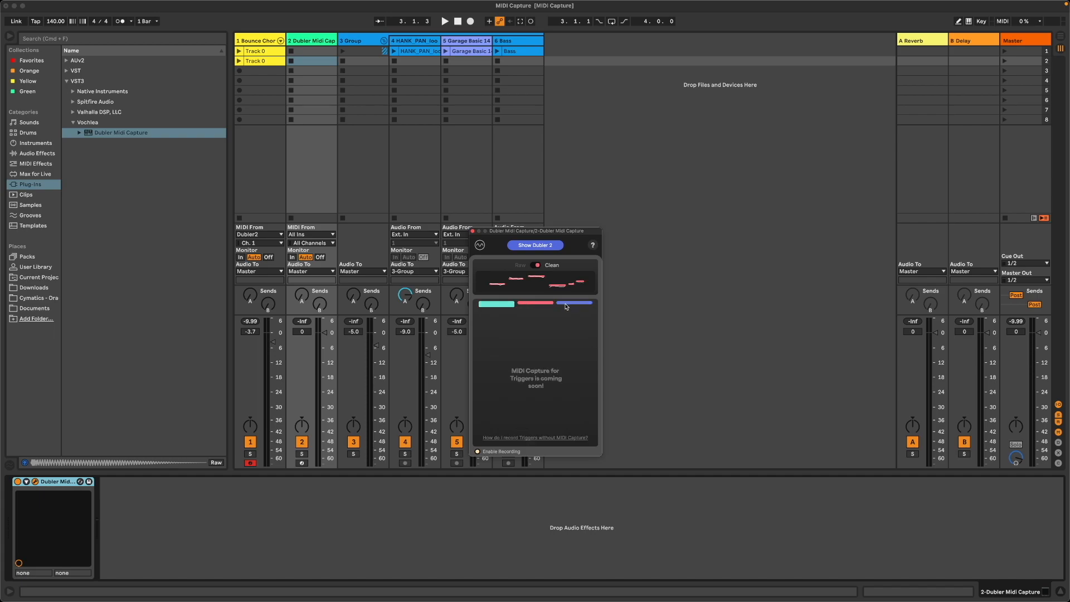
pyautogui.click(575, 303)
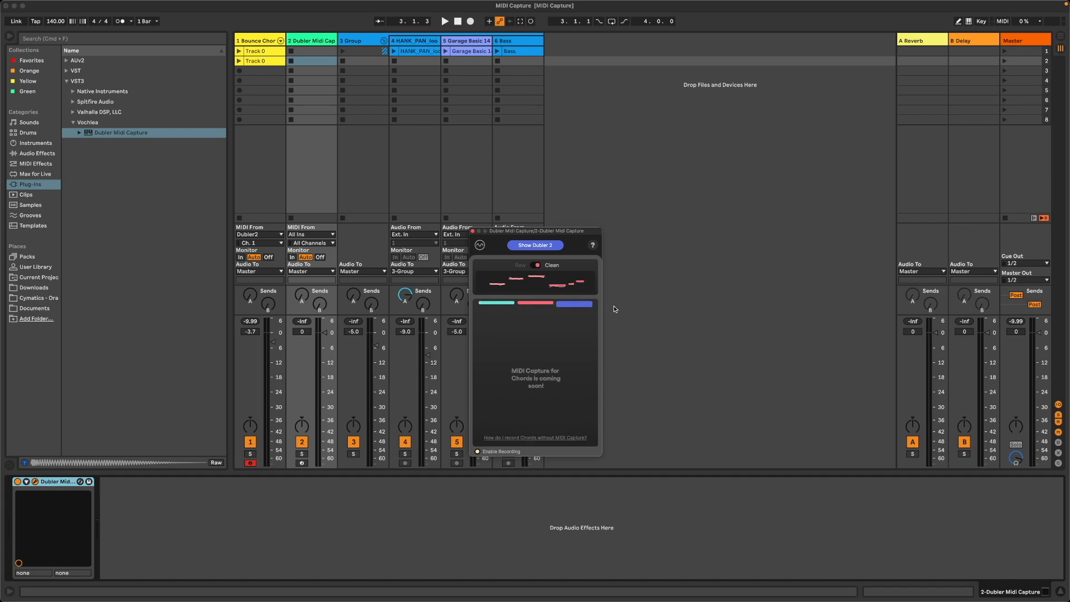